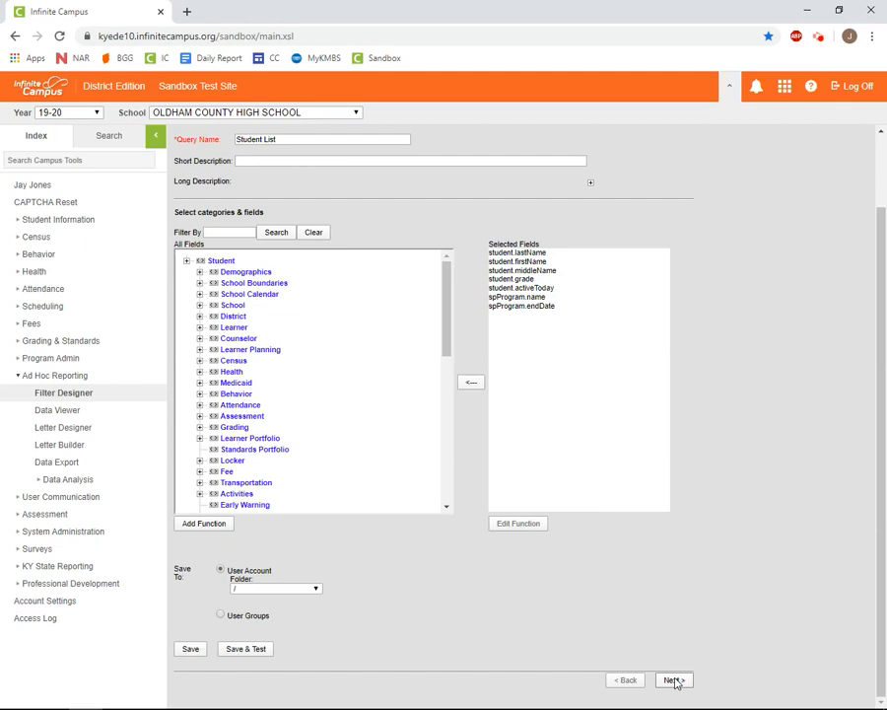
Advance the seven-field Student List query to the Filter Parameters step.
{"action": "left_click", "coordinate": [679, 679]}
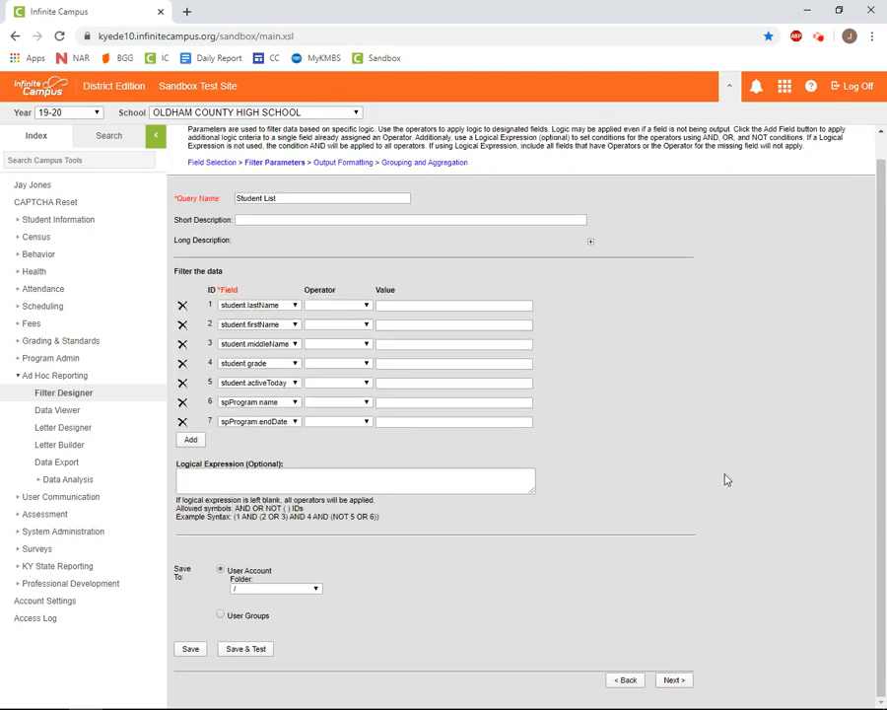
{"action": "mouse_move", "coordinate": [336, 326]}
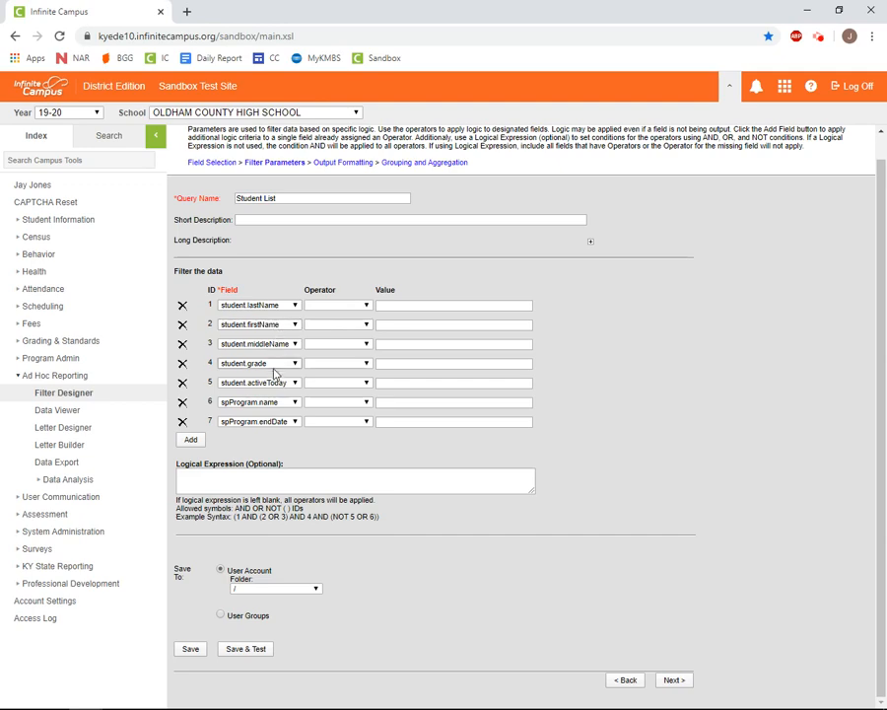
{"action": "mouse_move", "coordinate": [349, 413]}
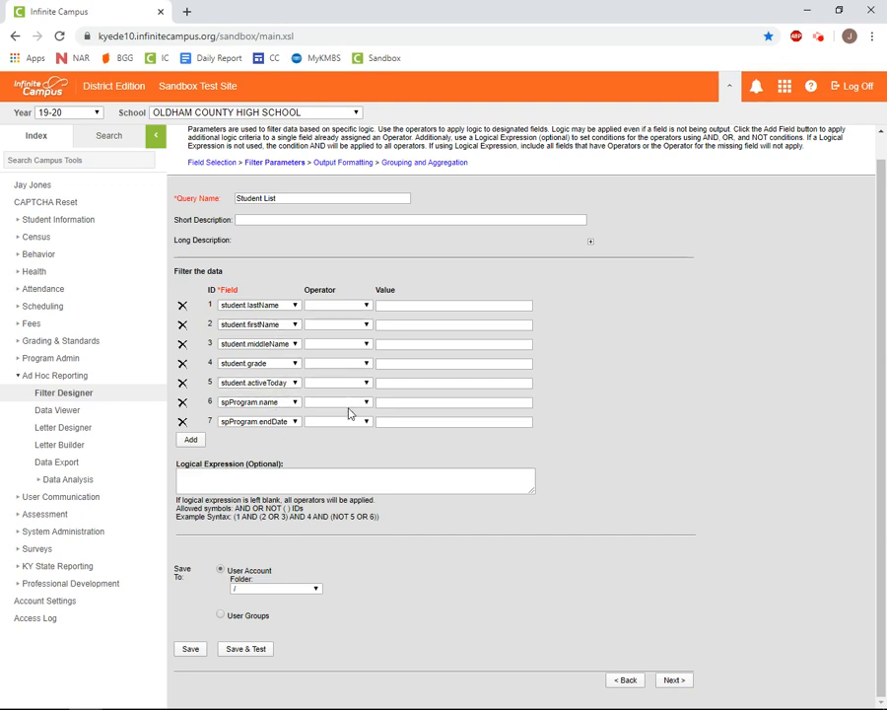
{"action": "mouse_move", "coordinate": [455, 408]}
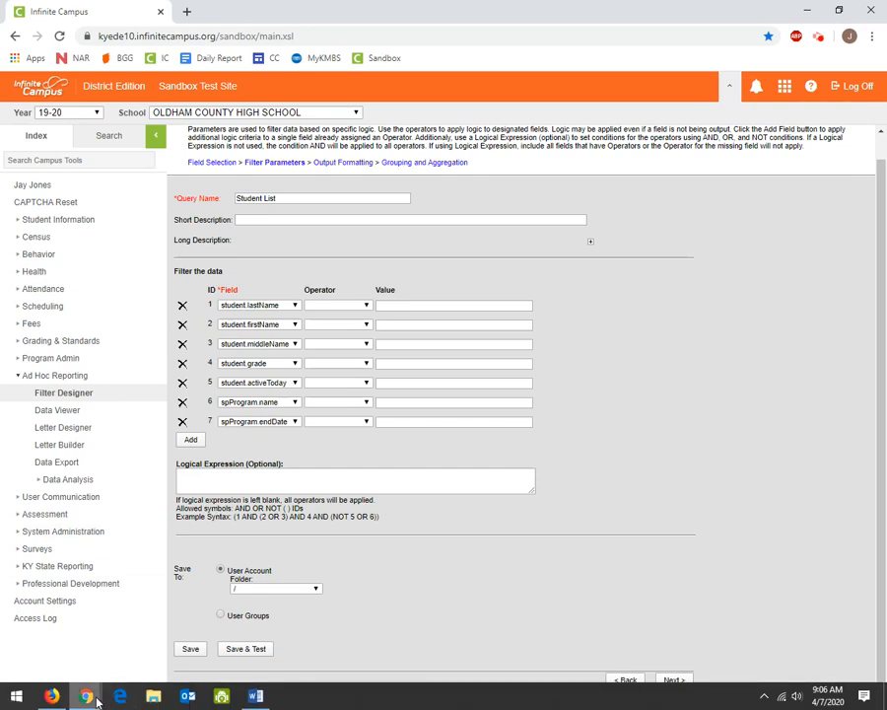
{"action": "left_click", "coordinate": [247, 648]}
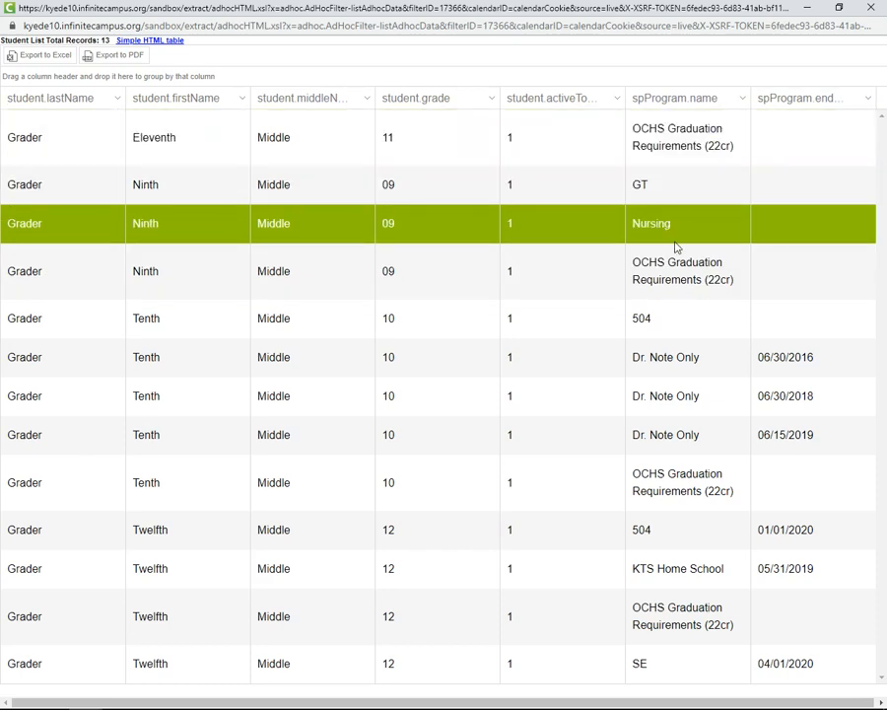
{"action": "left_click", "coordinate": [676, 435]}
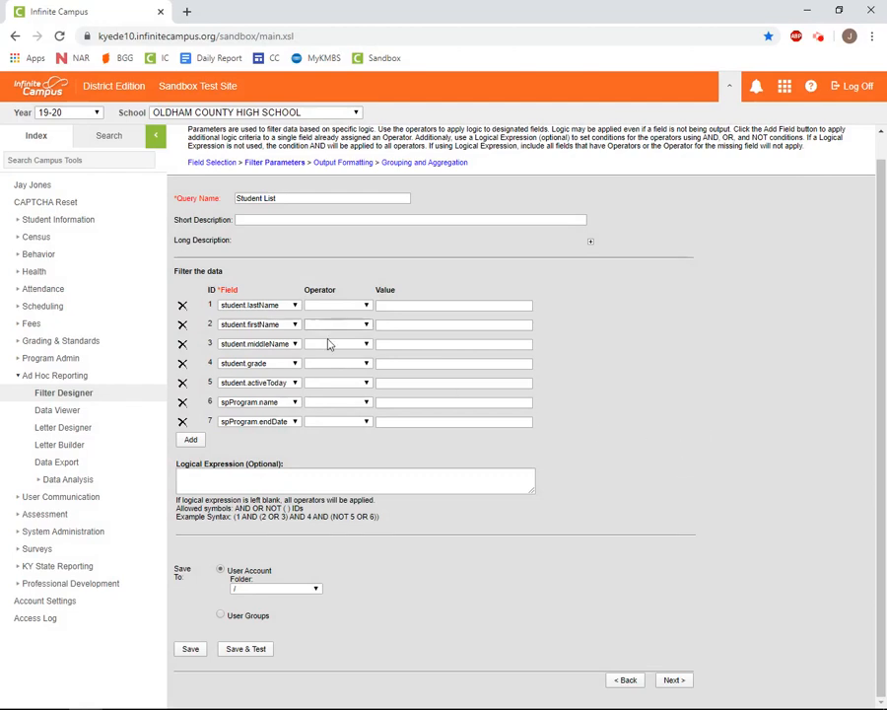
Set student.activeToday to = TRUE and spProgram.name to = 504.
{"action": "left_click", "coordinate": [364, 401]}
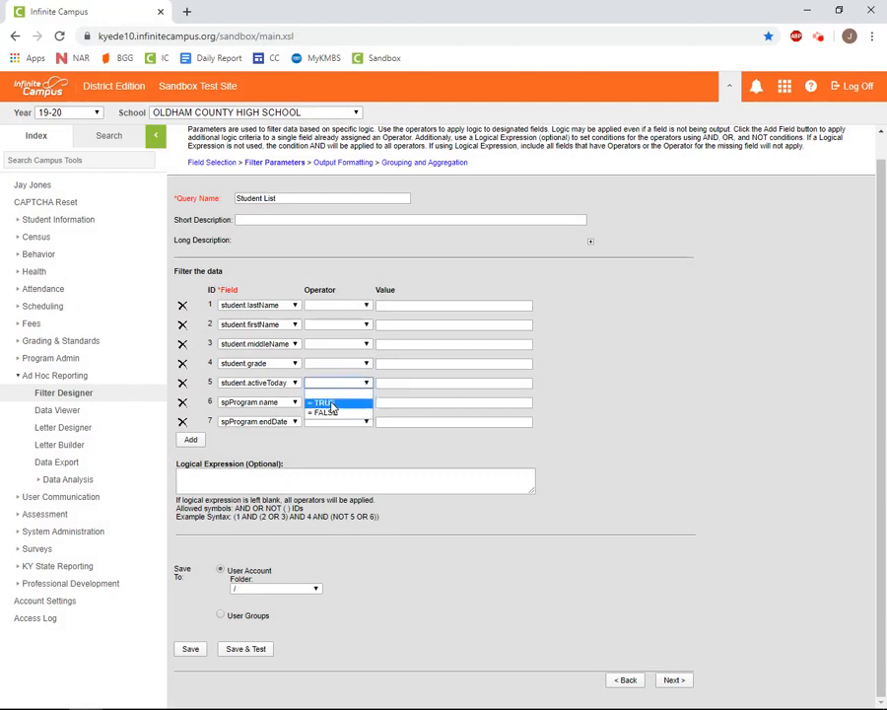
{"action": "left_click", "coordinate": [325, 402]}
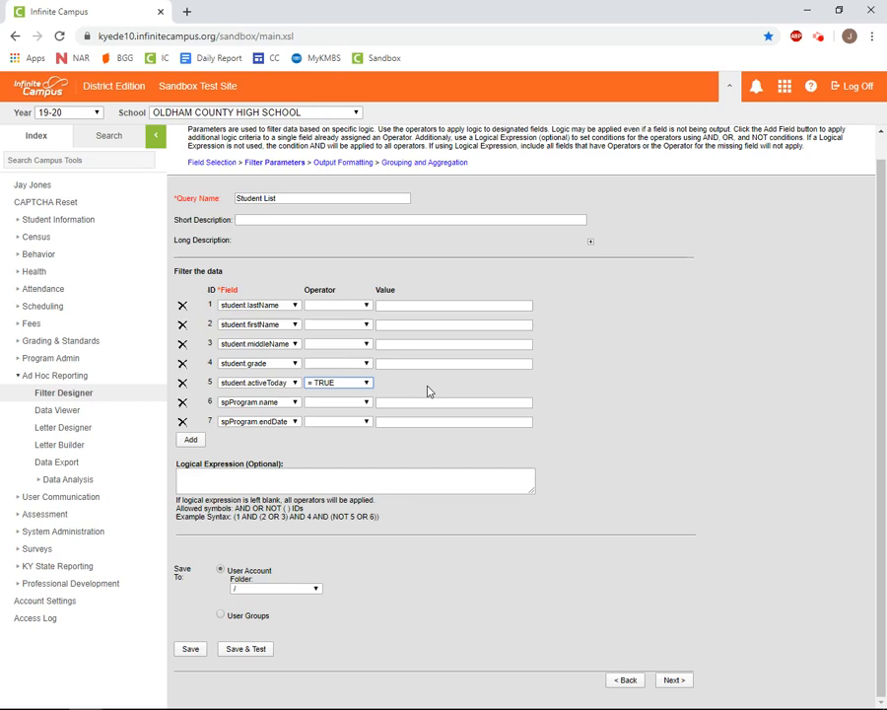
{"action": "mouse_move", "coordinate": [303, 403]}
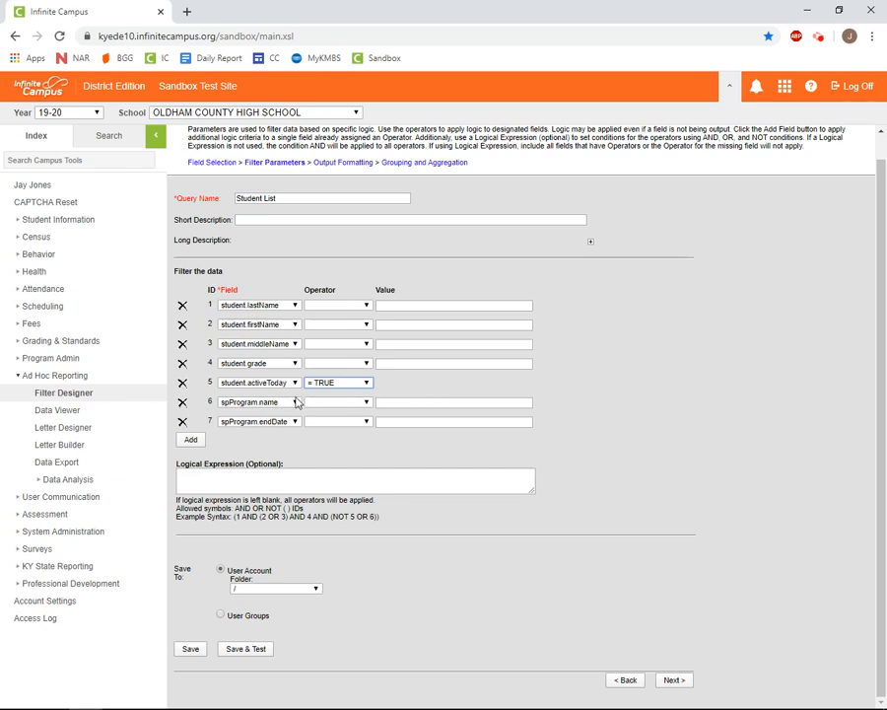
{"action": "left_click", "coordinate": [363, 402]}
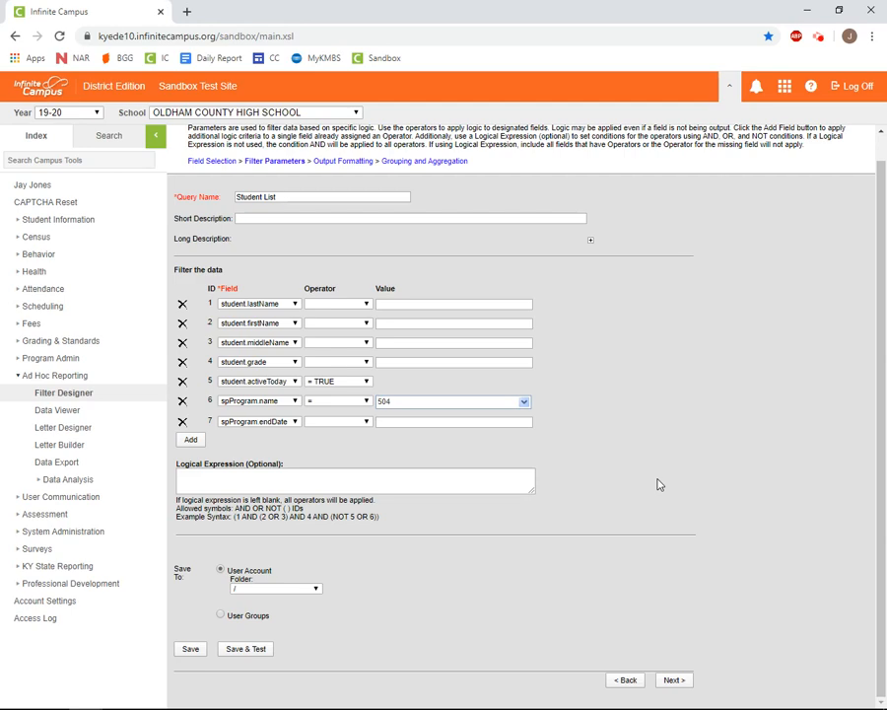
{"action": "mouse_move", "coordinate": [604, 488]}
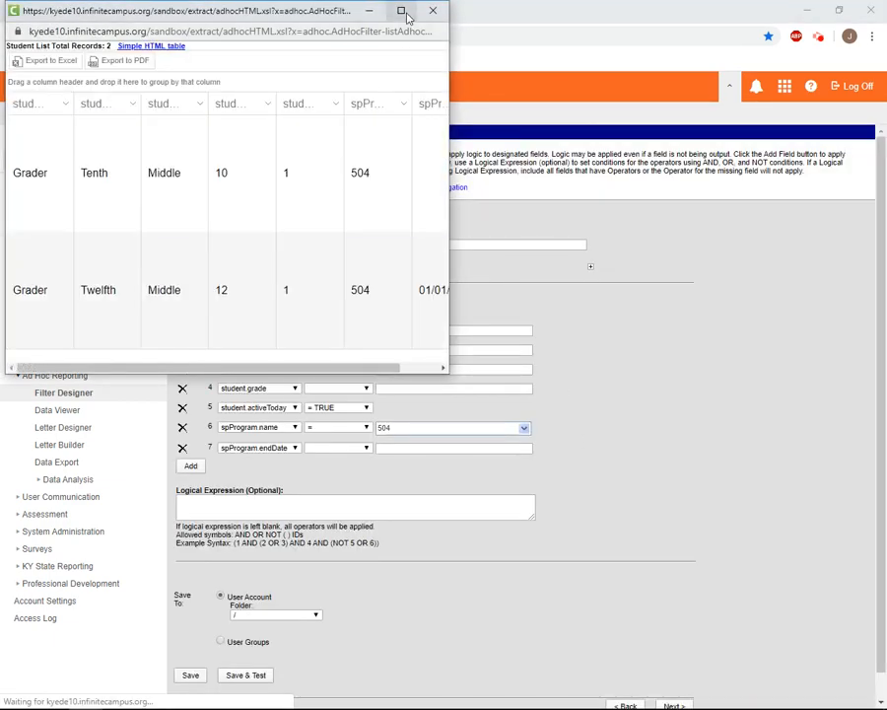
Maximize the test results window showing the 2 matching records.
{"action": "left_click", "coordinate": [412, 11]}
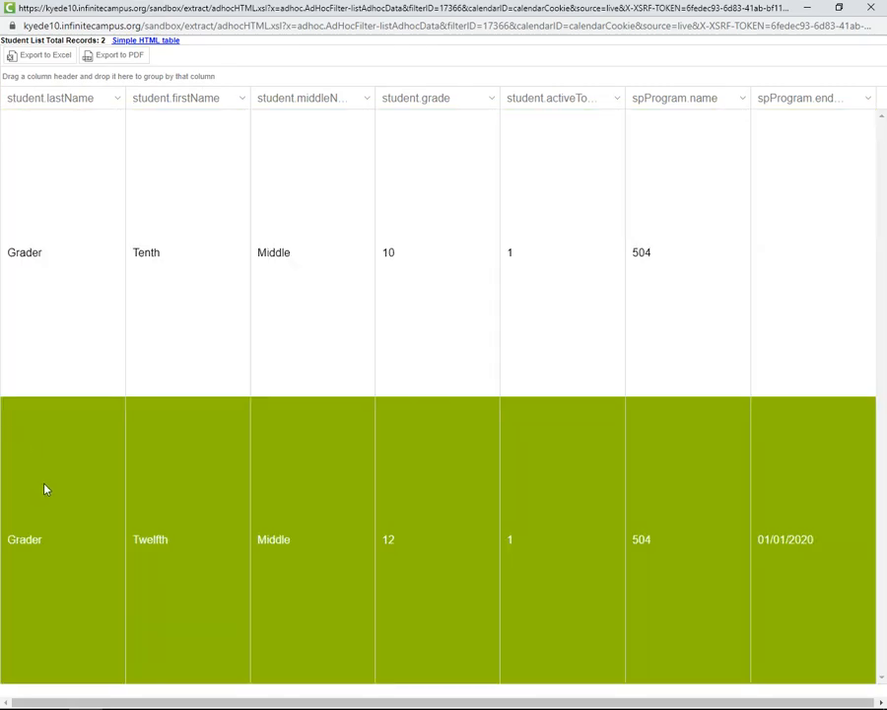
{"action": "mouse_move", "coordinate": [664, 589]}
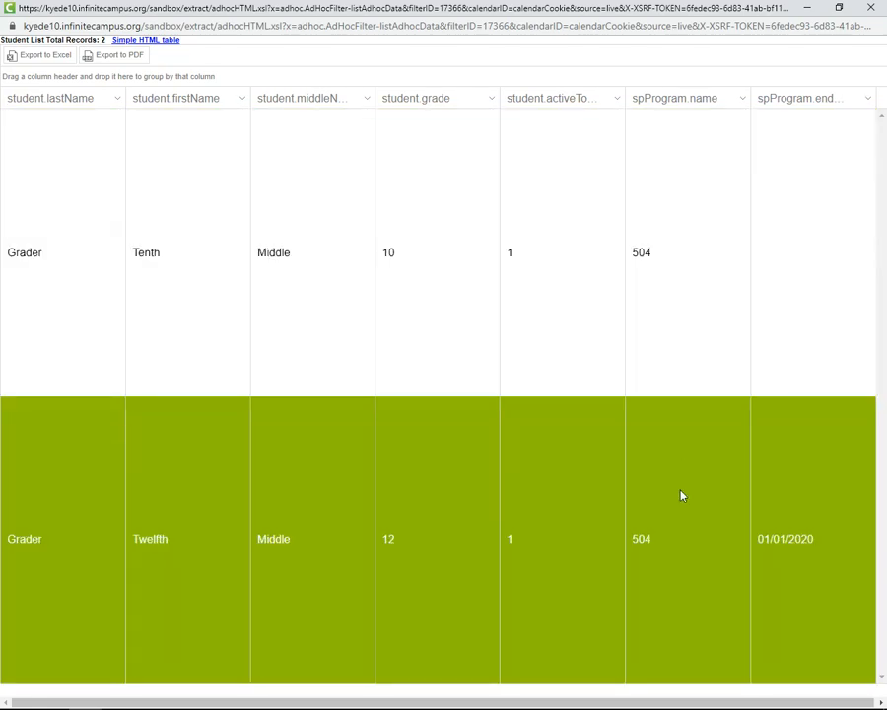
{"action": "mouse_move", "coordinate": [798, 576]}
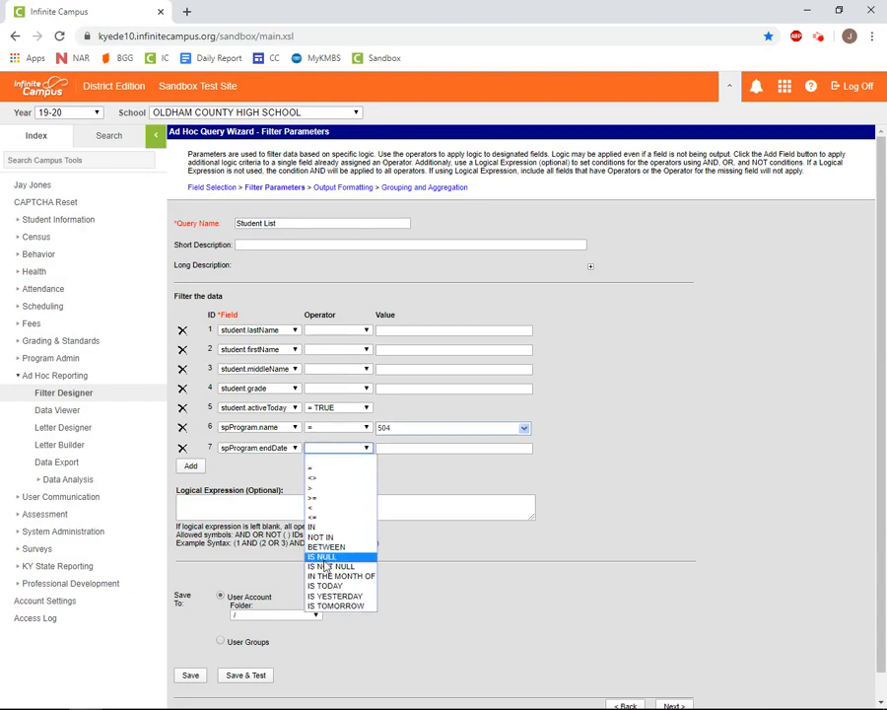
{"action": "mouse_move", "coordinate": [325, 558]}
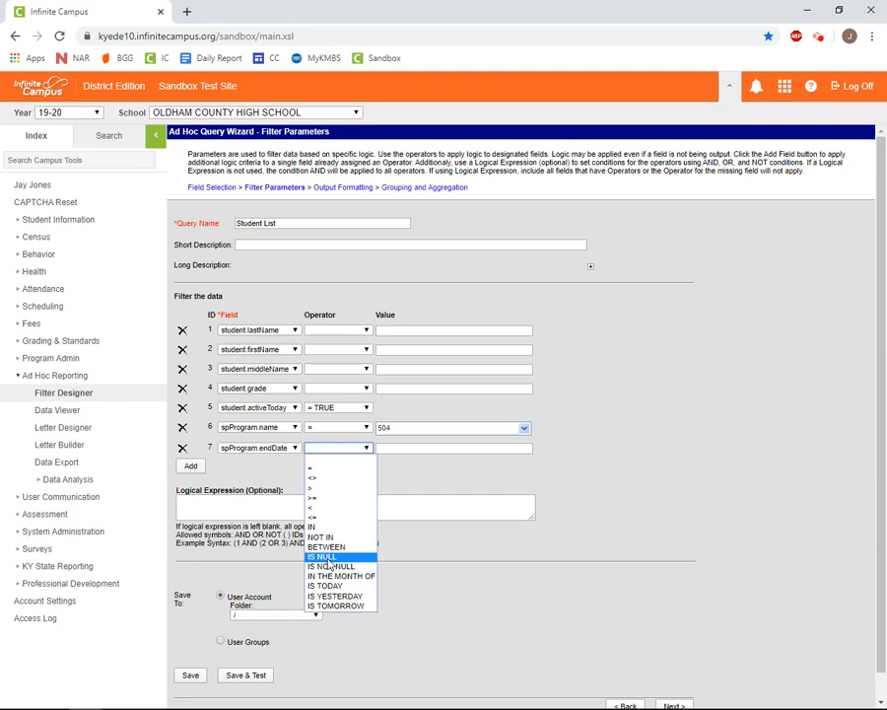
Set the spProgram.endDate operator to IS NULL.
{"action": "left_click", "coordinate": [315, 555]}
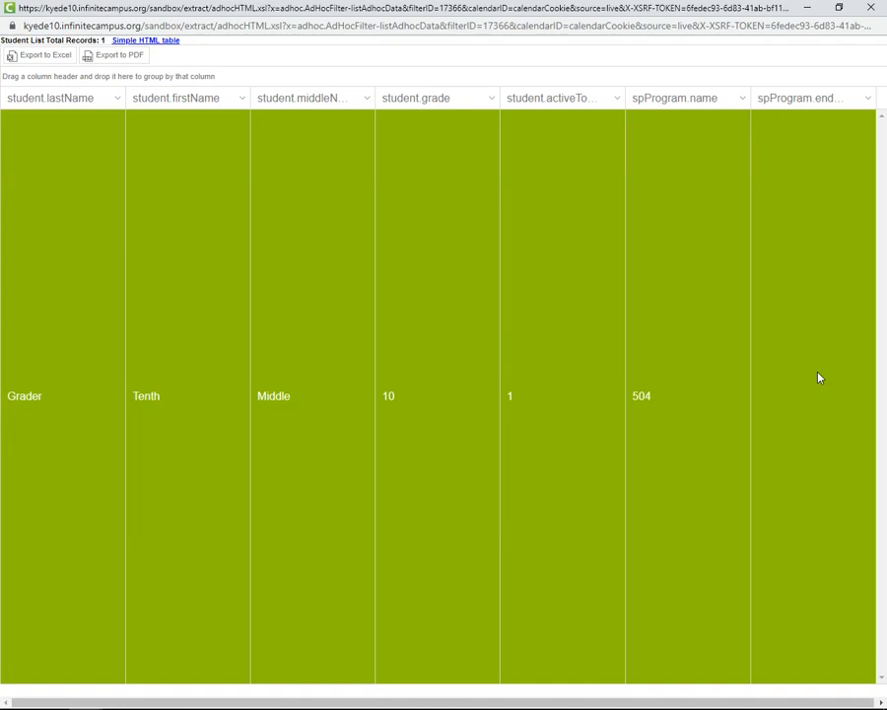
{"action": "mouse_move", "coordinate": [807, 333]}
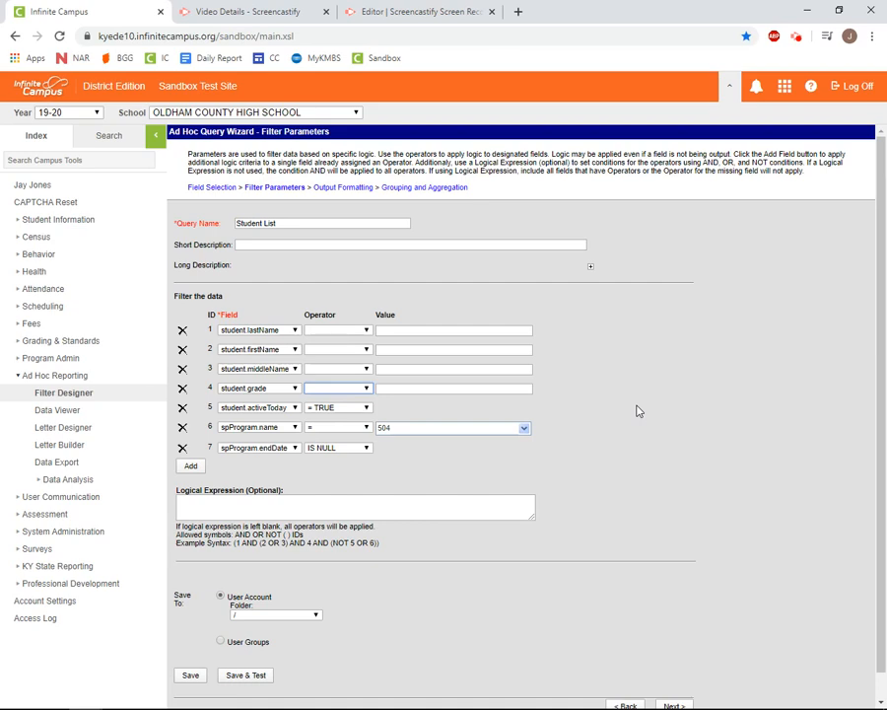
{"action": "mouse_move", "coordinate": [338, 427]}
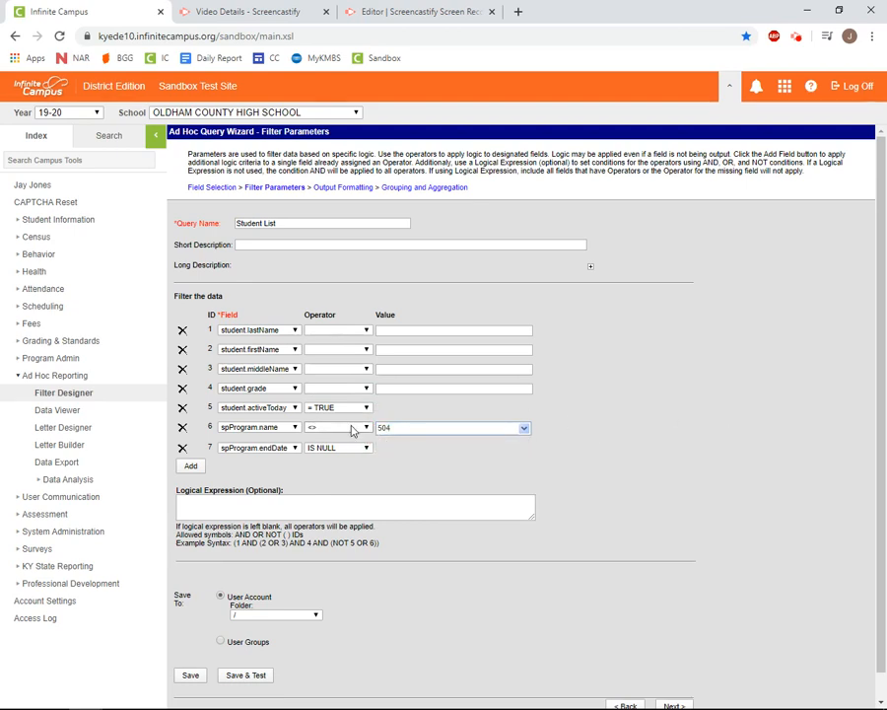
Clear the spProgram.name operator and test the grade > 10, activeToday TRUE filters.
{"action": "left_click", "coordinate": [362, 428]}
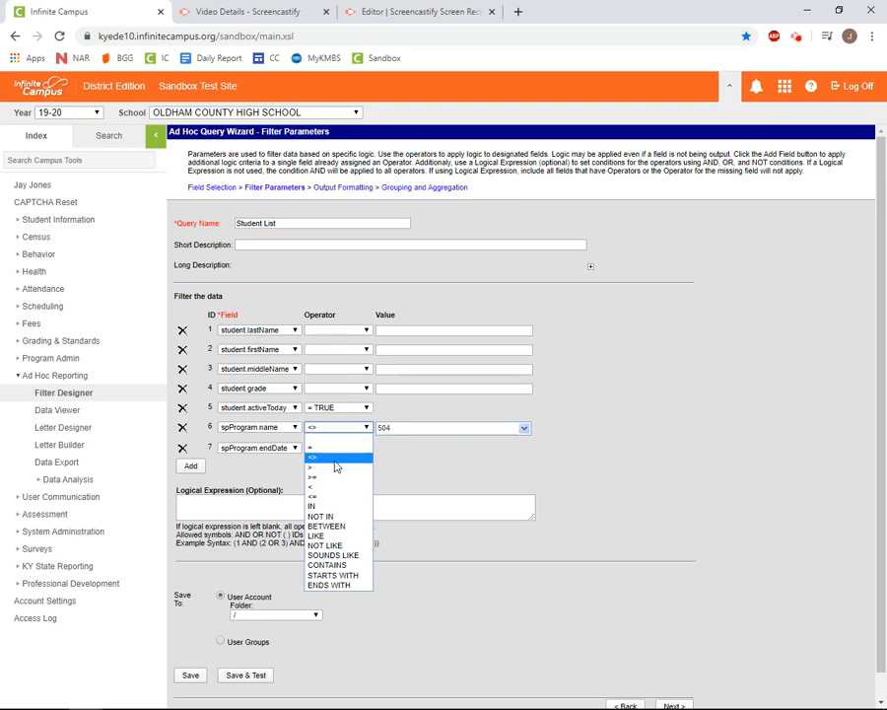
{"action": "mouse_move", "coordinate": [335, 481]}
{"action": "type", "text": "10"}
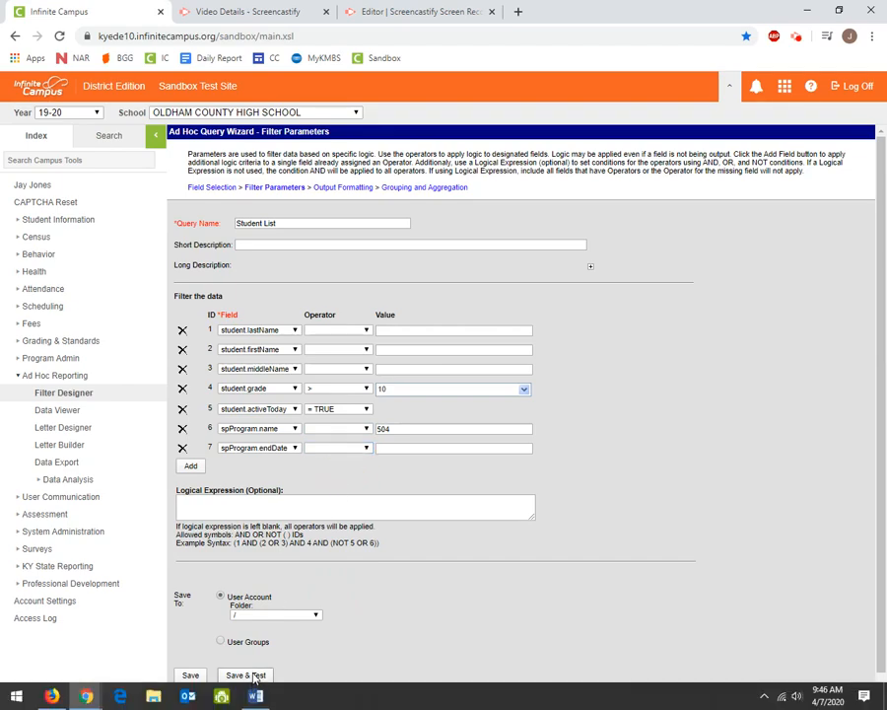
{"action": "left_click", "coordinate": [249, 673]}
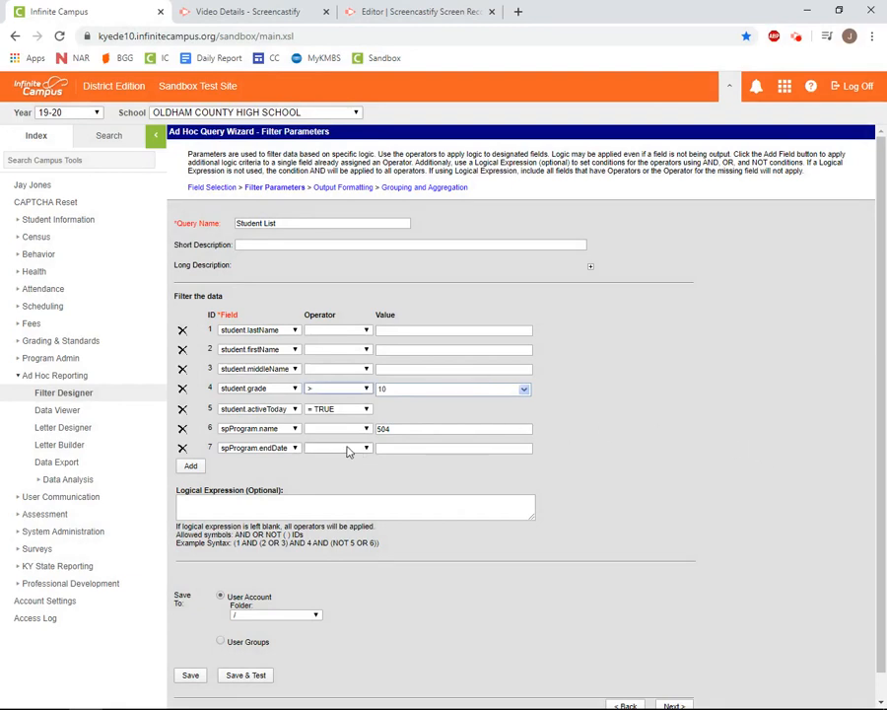
Set the spProgram.endDate operator to IS NOT NULL.
{"action": "left_click", "coordinate": [363, 447]}
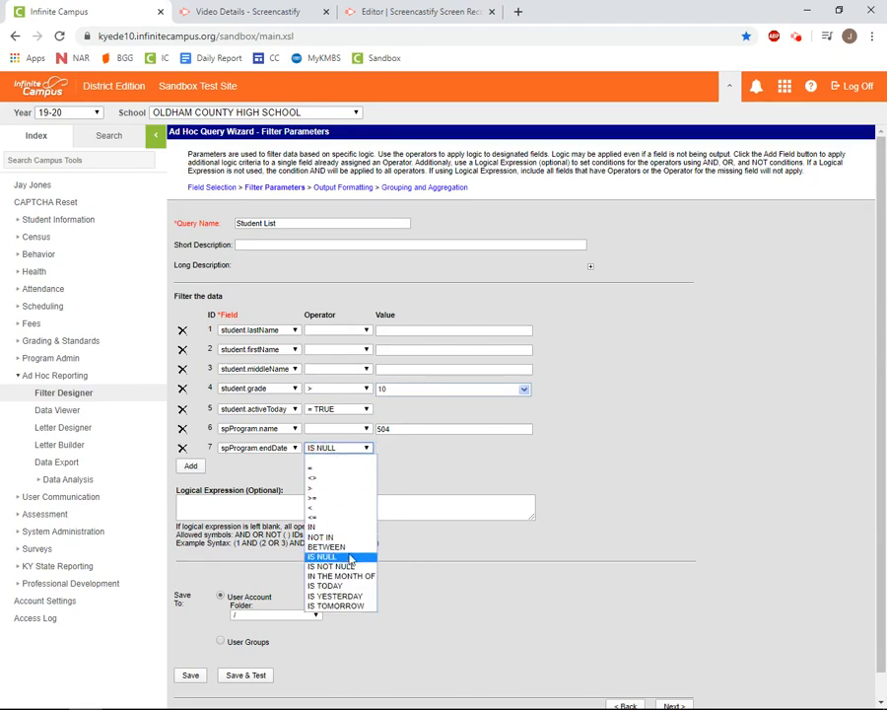
{"action": "left_click", "coordinate": [323, 566]}
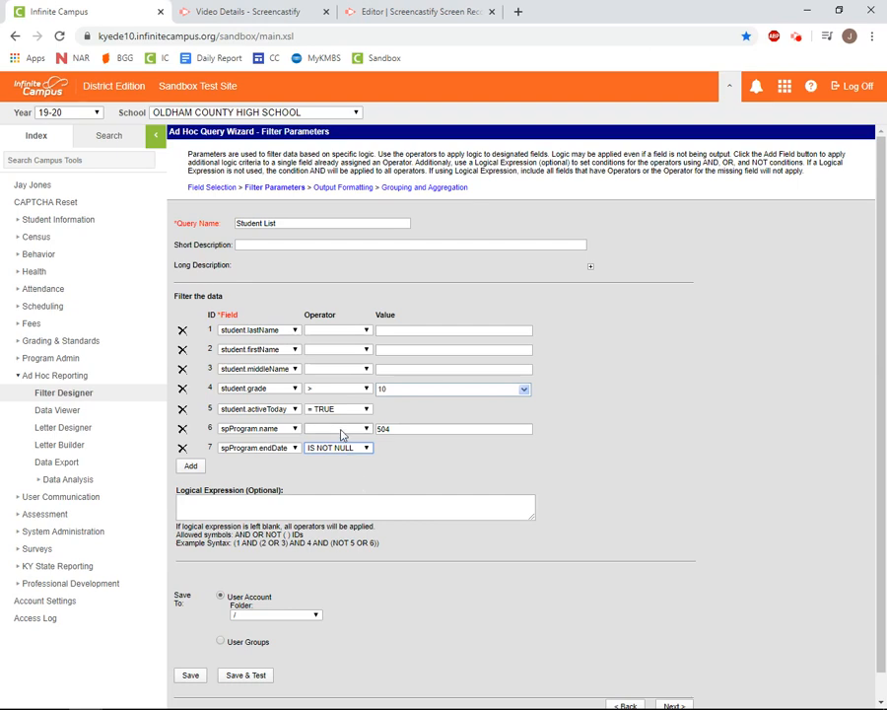
{"action": "left_click", "coordinate": [339, 429]}
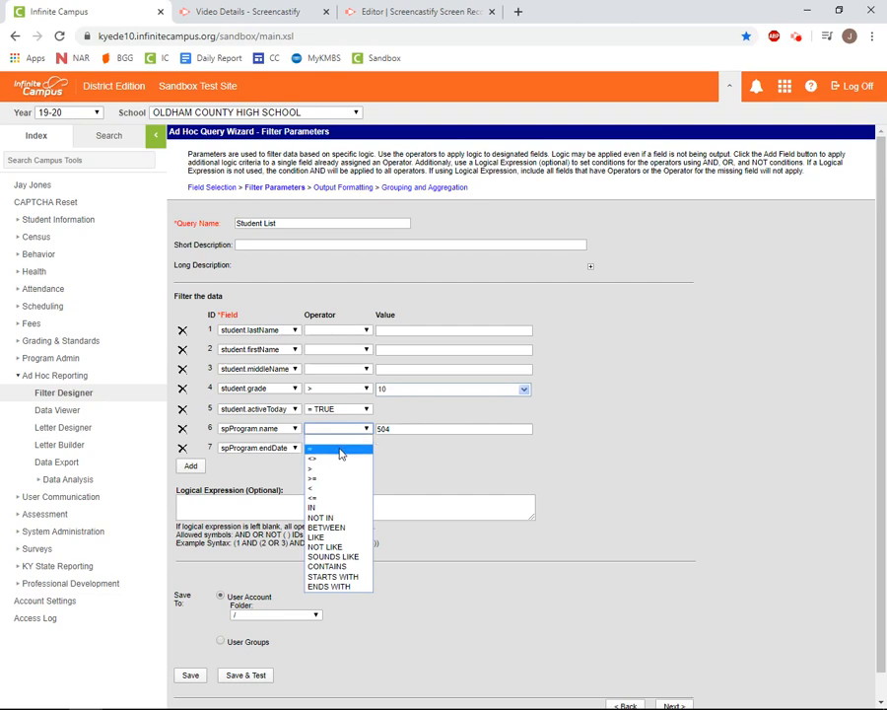